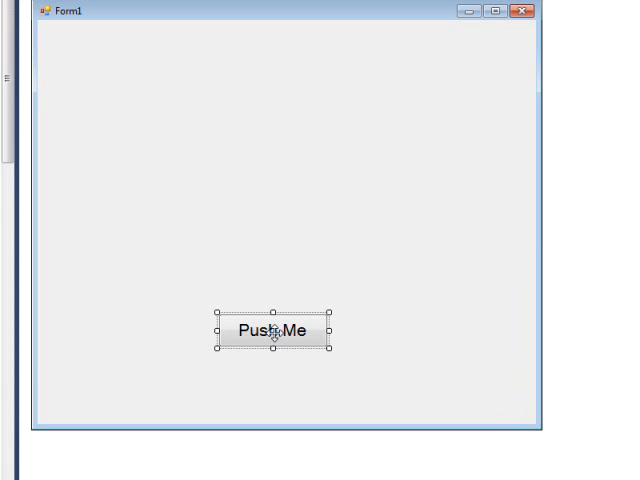
Generate the btnPush_Click handler for the Push Me button in Form1.cs.
double_click(271, 330)
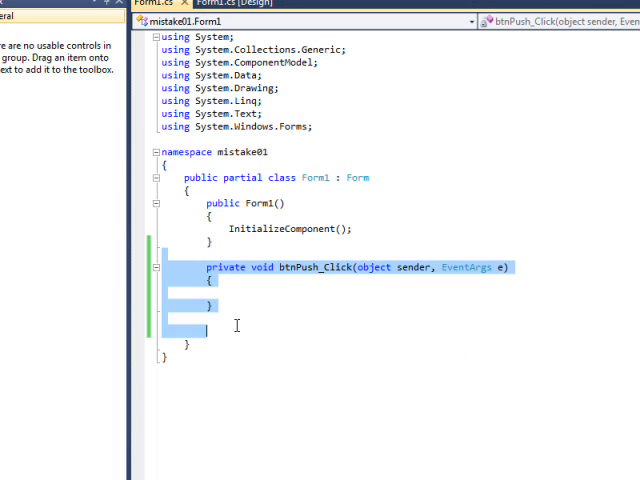
Delete the empty btnPush_Click method from Form1.cs.
key(Backspace)
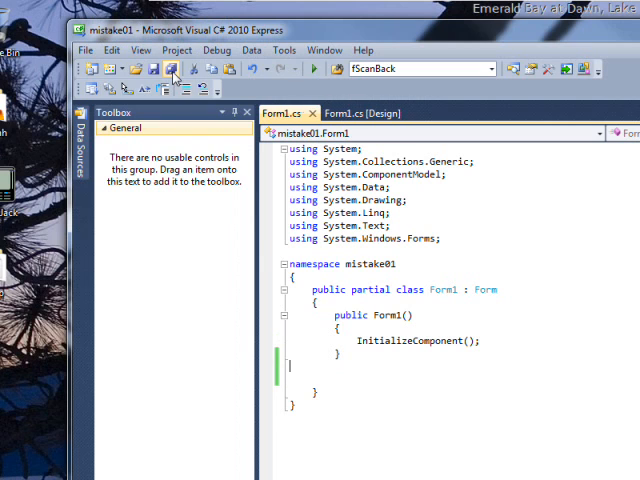
mouse_move(315, 68)
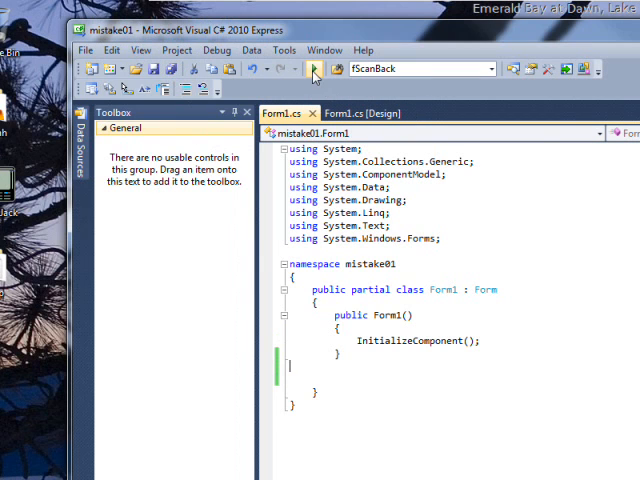
Start debugging, producing the error that Form1 lacks a btnPush_Click definition.
click(314, 68)
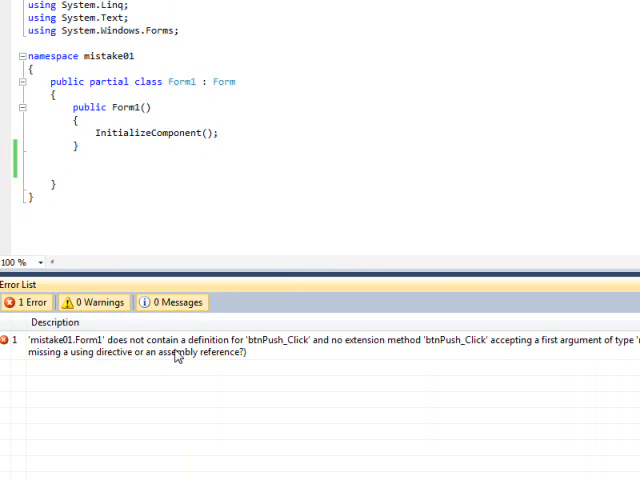
mouse_move(305, 356)
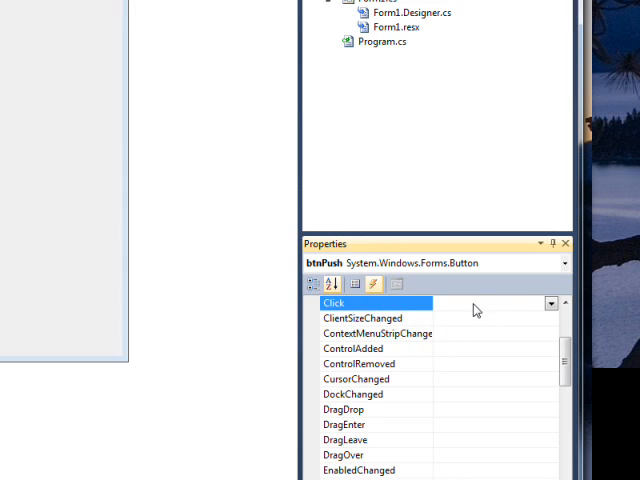
mouse_move(462, 307)
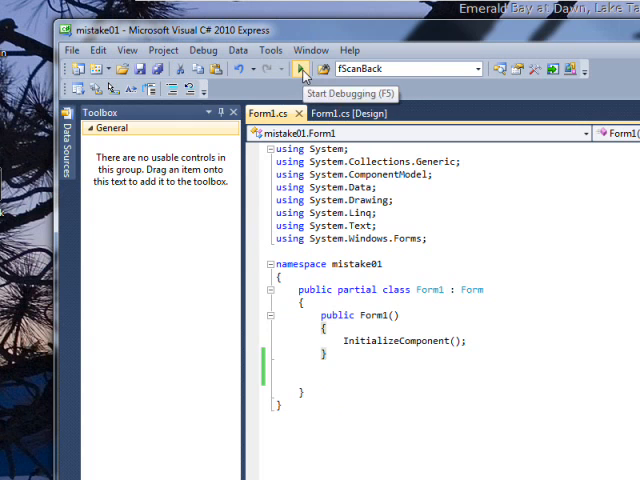
Start debugging again so the project builds with an empty Error List.
click(301, 68)
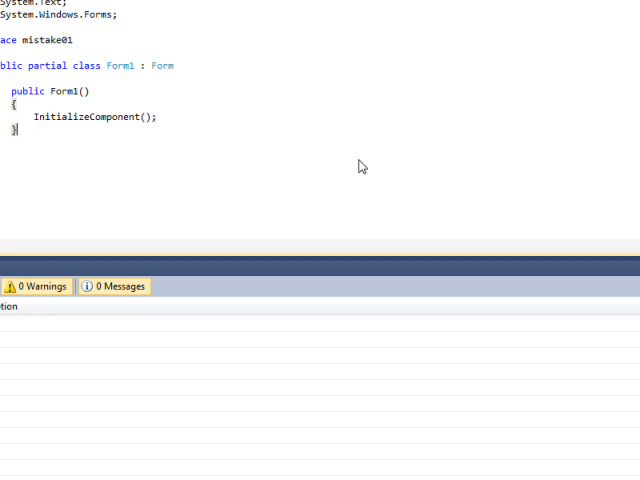
mouse_move(338, 173)
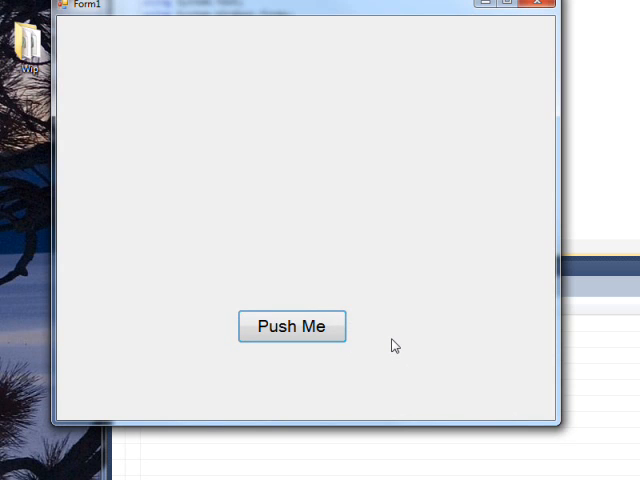
mouse_move(345, 355)
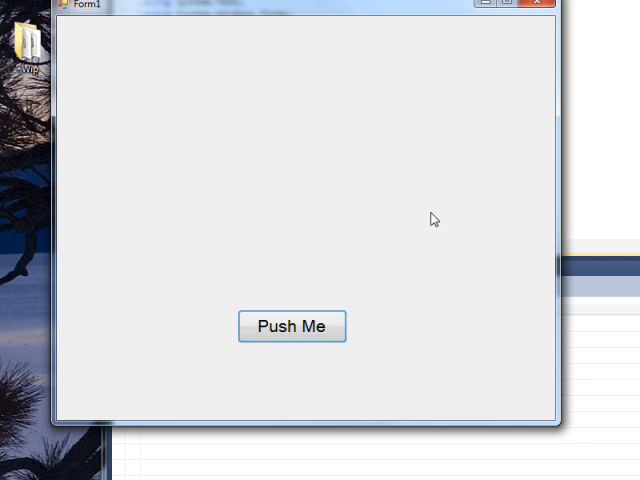
mouse_move(438, 232)
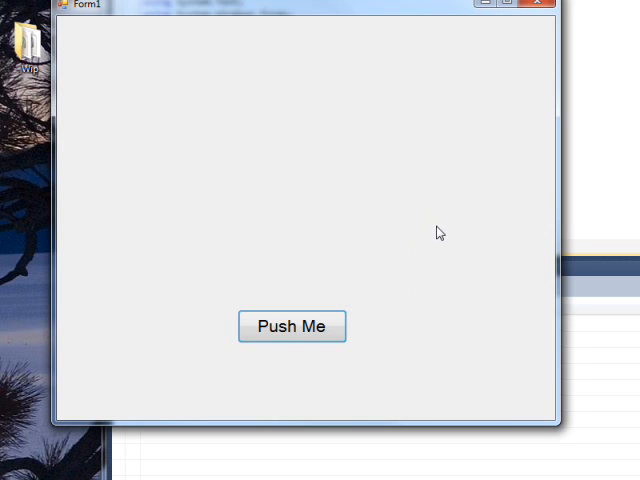